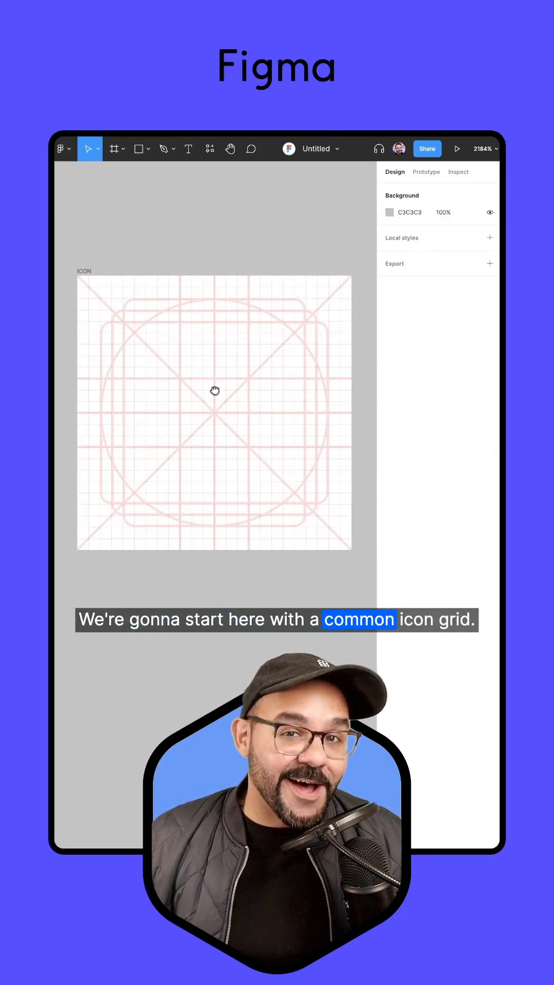
# Draw a 12×12 circle centred near the top of the icon grid with the Ellipse tool
pyautogui.press('o')
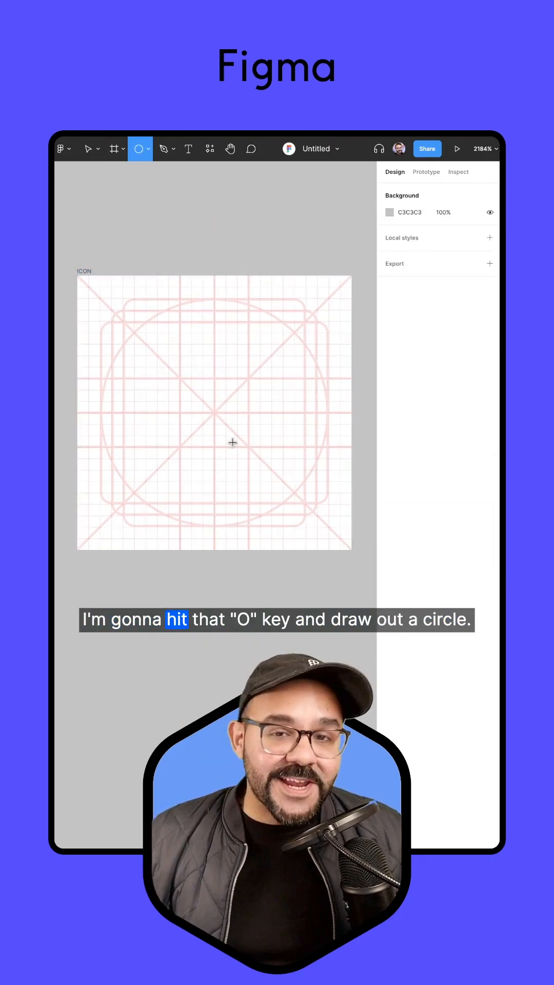
pyautogui.moveTo(146, 345); pyautogui.dragTo(283, 480)
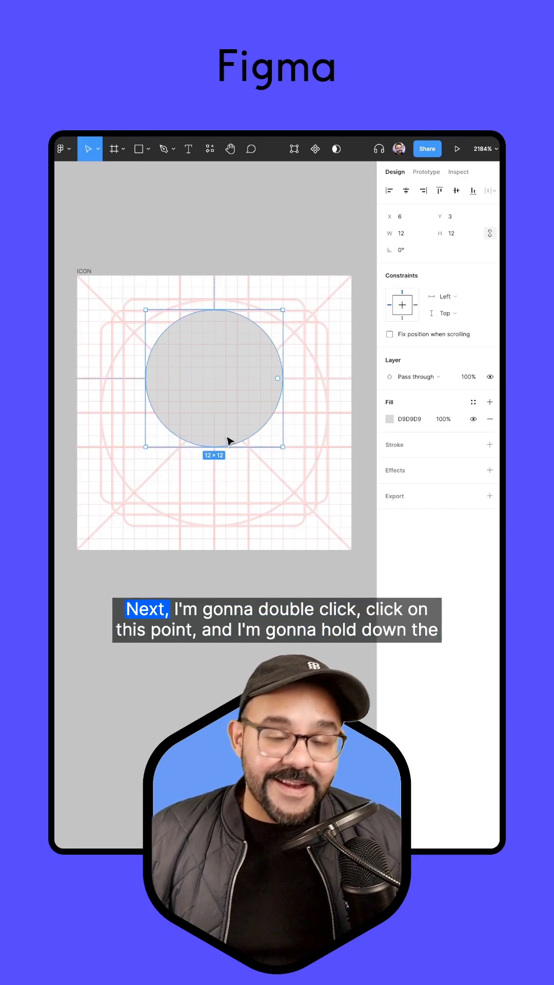
# Convert the circle's bottom vector point into a sharp corner with the Bend tool
pyautogui.doubleClick(214, 377)
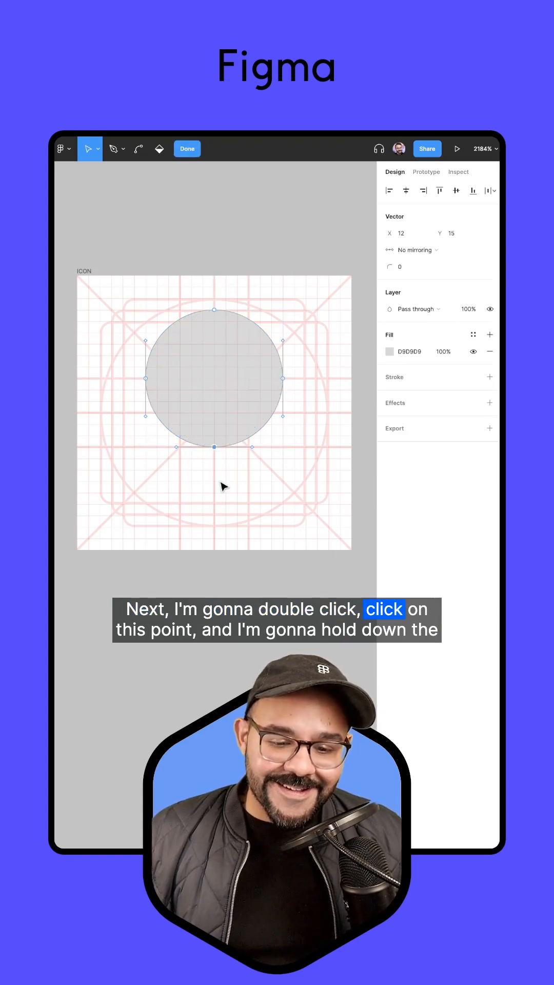
pyautogui.click(137, 148)
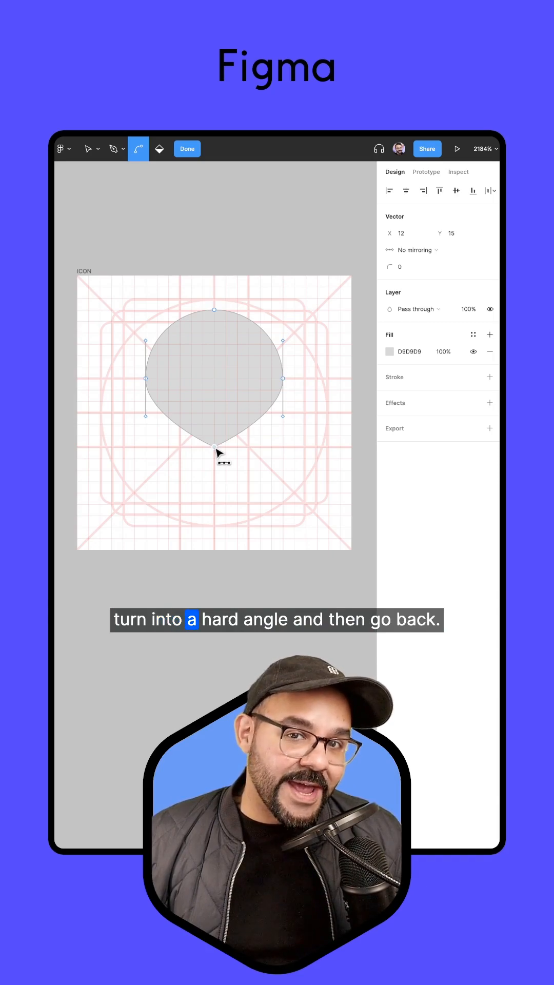
pyautogui.click(91, 148)
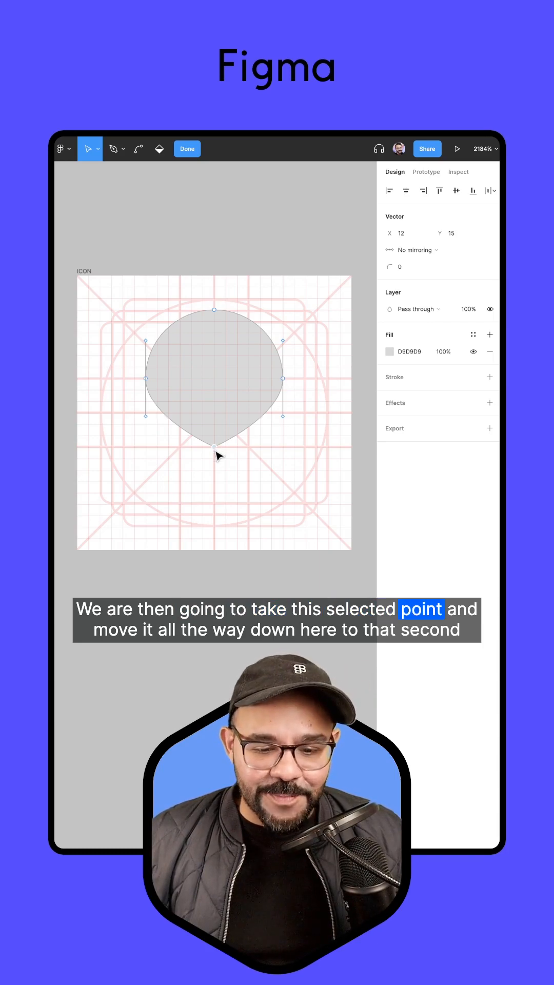
# Pull the sharp bottom point down to keyline Y 21, forming a tall teardrop
pyautogui.moveTo(216, 455); pyautogui.dragTo(220, 529)
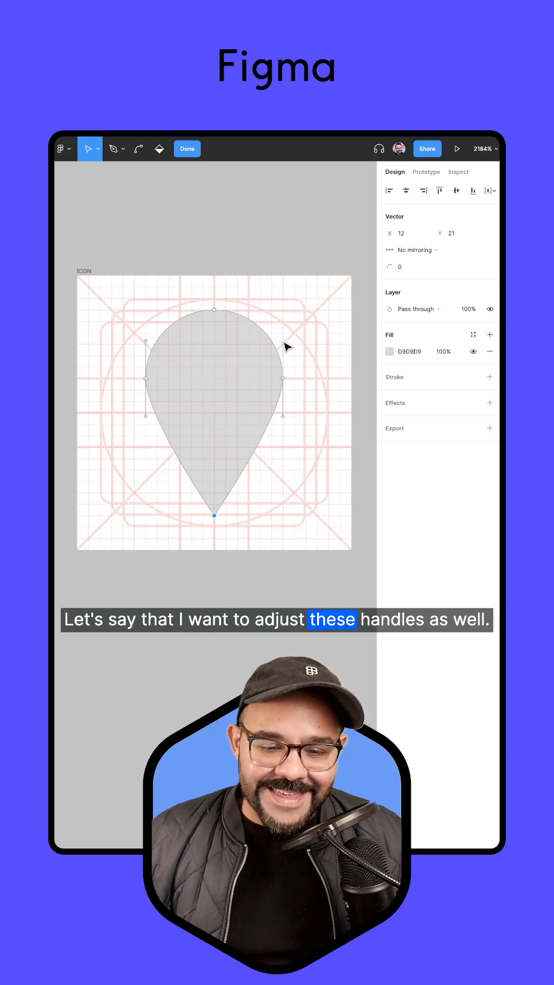
pyautogui.click(212, 404)
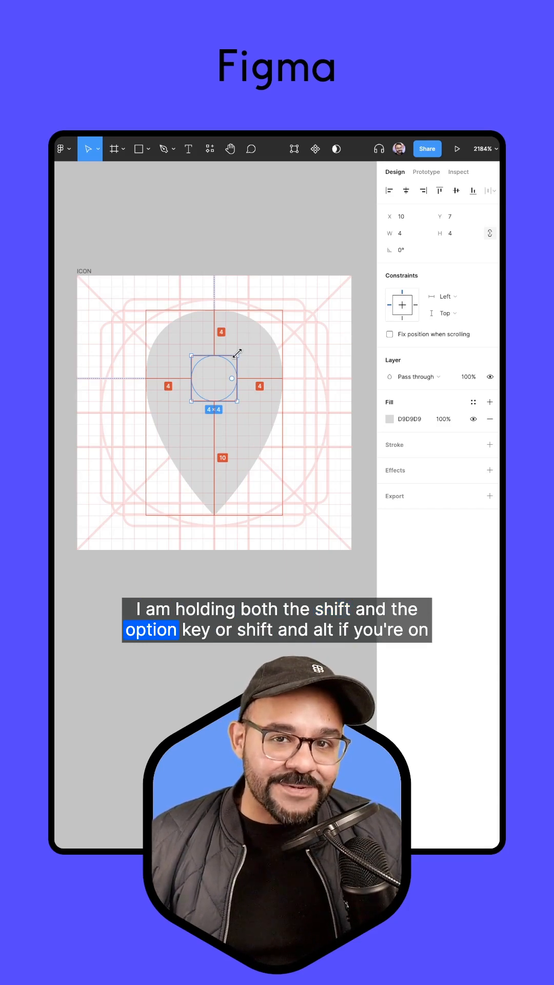
# Draw a small circle centred inside the pin's rounded head
pyautogui.moveTo(236, 352); pyautogui.dragTo(246, 366)
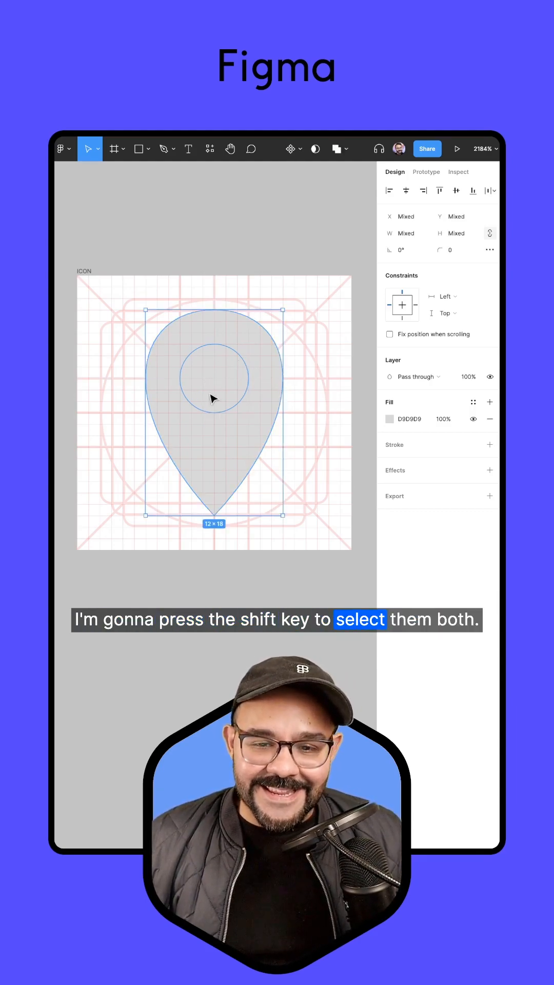
# Subtract the small circle from the teardrop, leaving a 12×18 pin with a hole
pyautogui.click(346, 149)
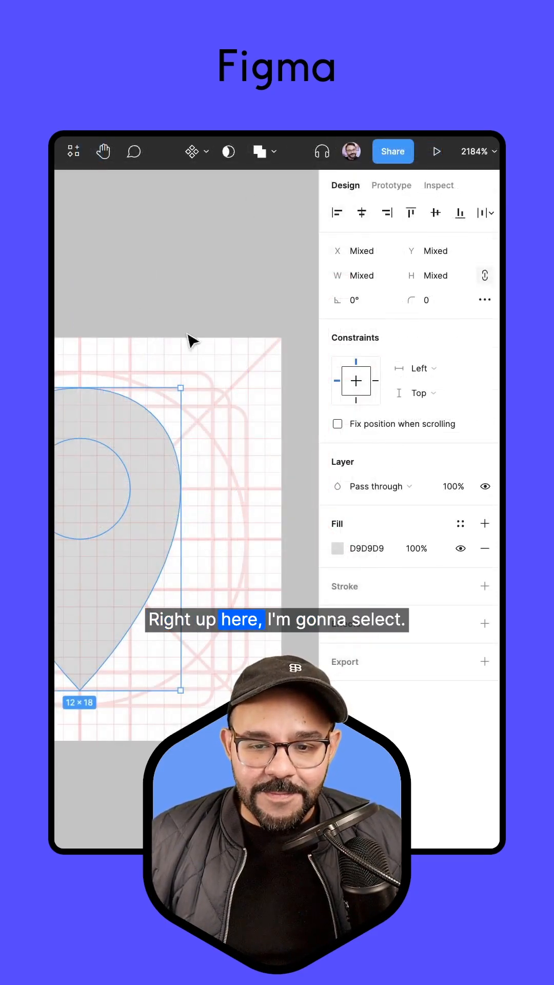
pyautogui.click(262, 152)
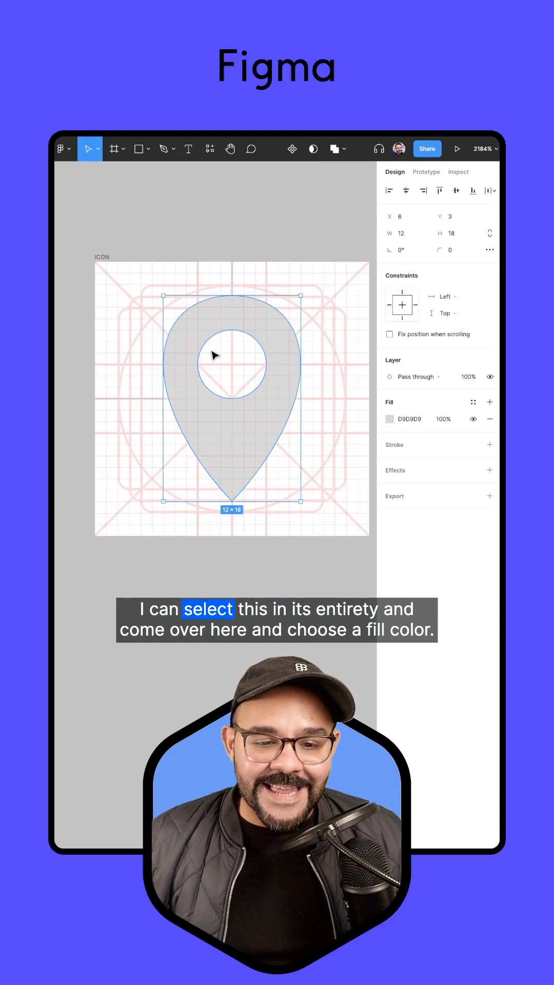
# Give the map-pin shape a red FF1515 fill
pyautogui.click(390, 419)
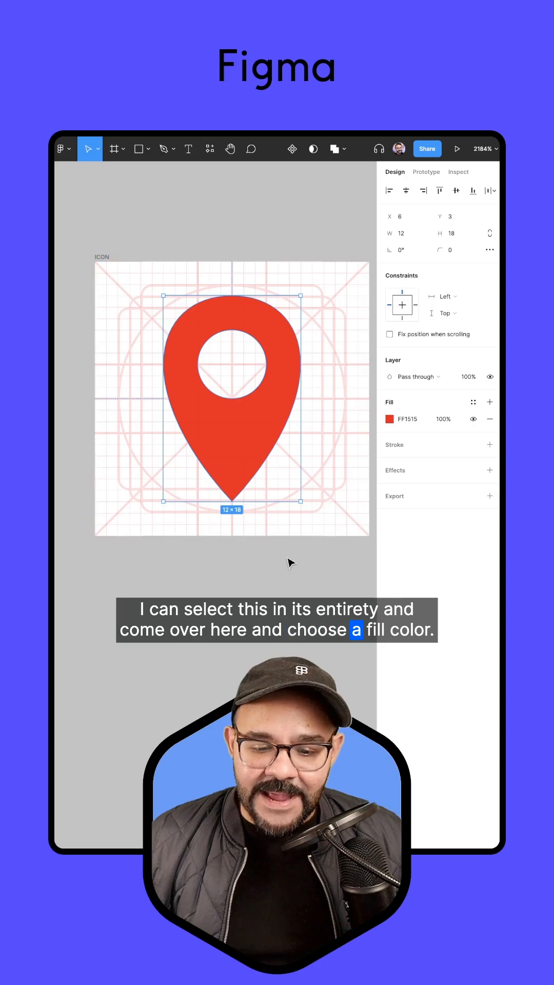
pyautogui.click(195, 216)
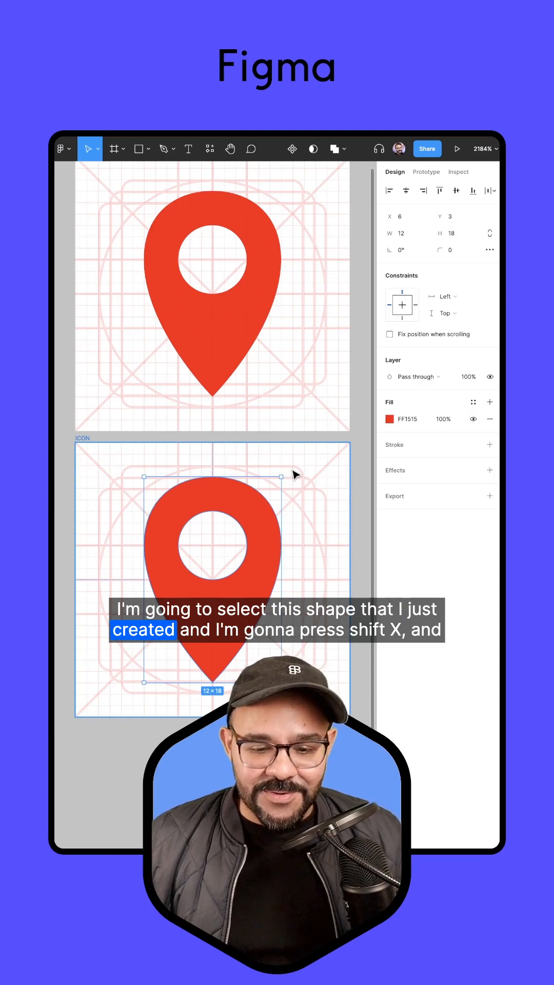
# Swap the copied pin's fill to a red stroke, making it an outline version
pyautogui.press('shift+x')
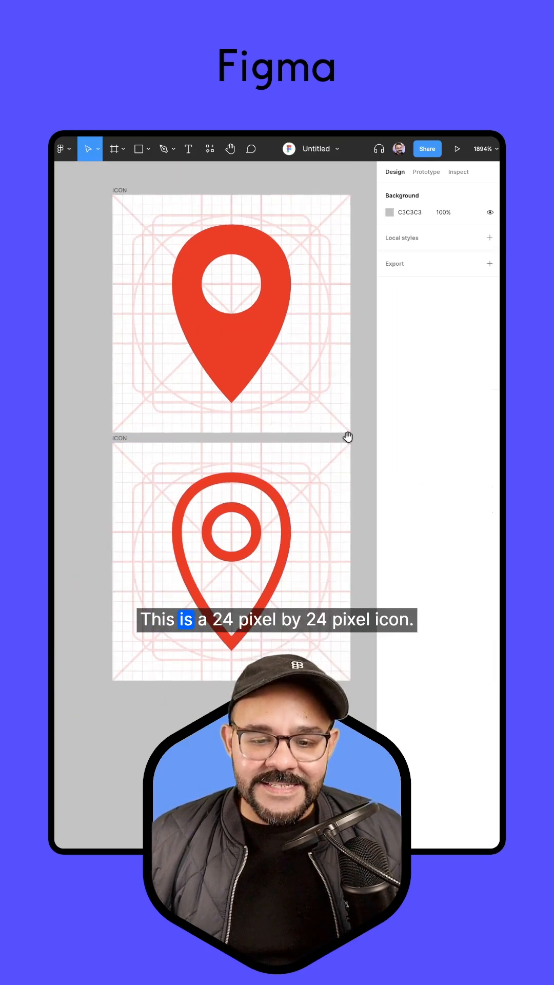
pyautogui.scroll(-3)
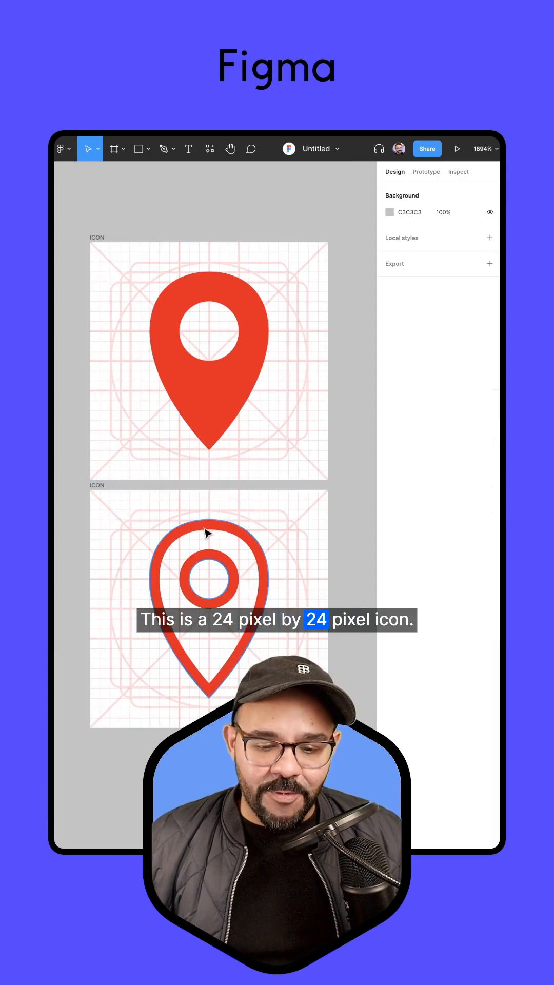